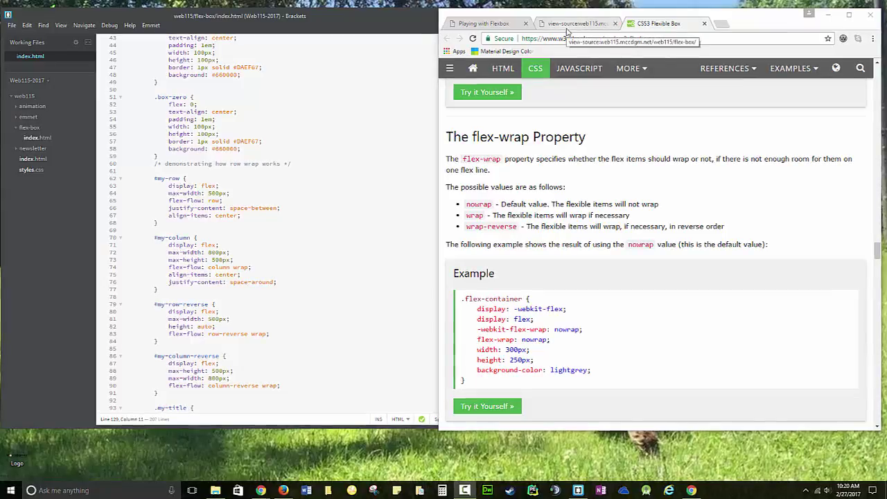
# Browse the hosted Playing with Flexbox demo page.
pyautogui.click(579, 23)
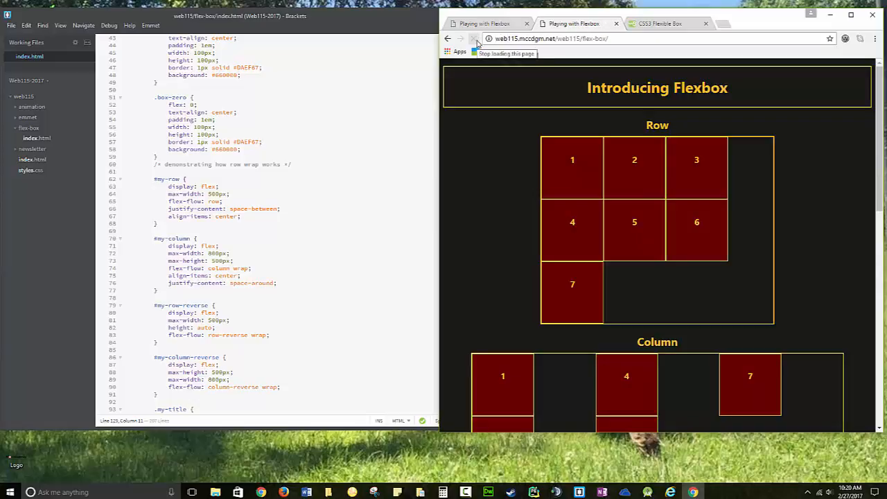
pyautogui.scroll(-3)
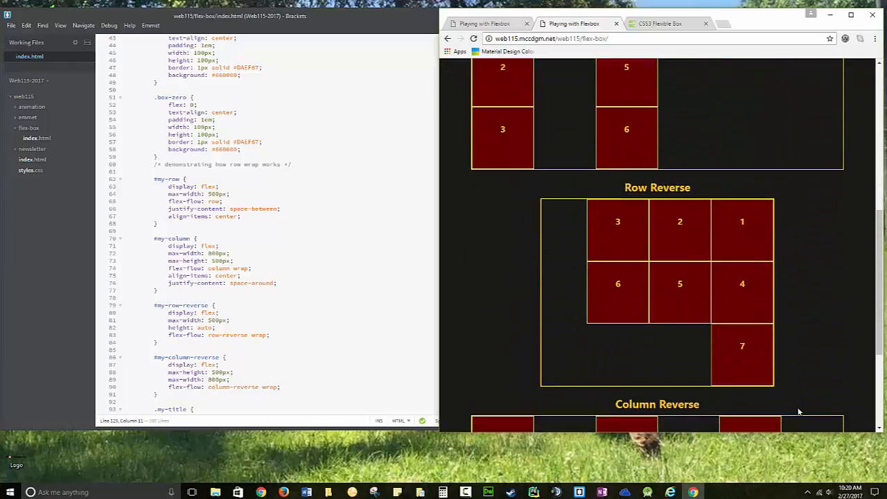
pyautogui.scroll(3)
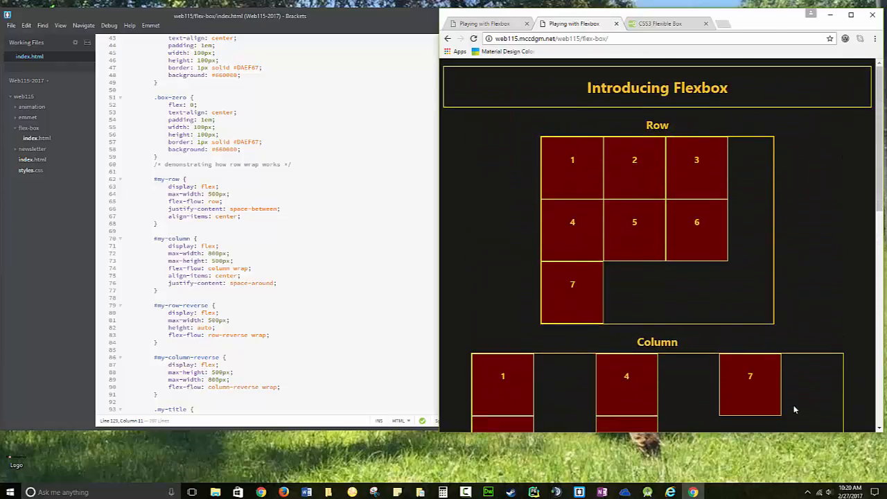
pyautogui.moveTo(619, 145)
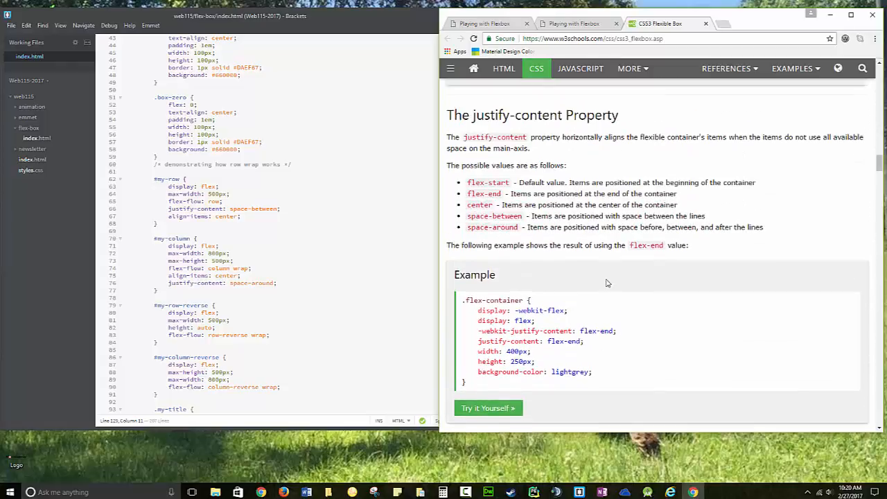
pyautogui.scroll(-3)
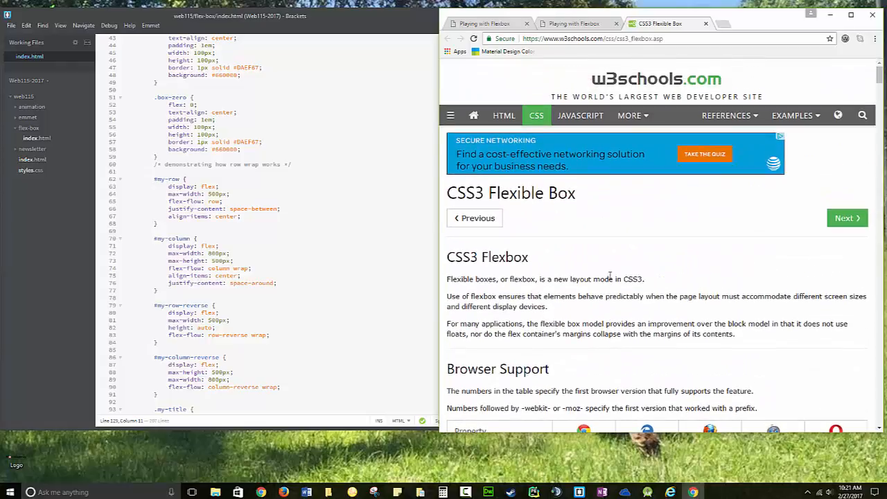
# Switch to the local live preview and scroll to the Row boxes 7 to 1.
pyautogui.click(487, 23)
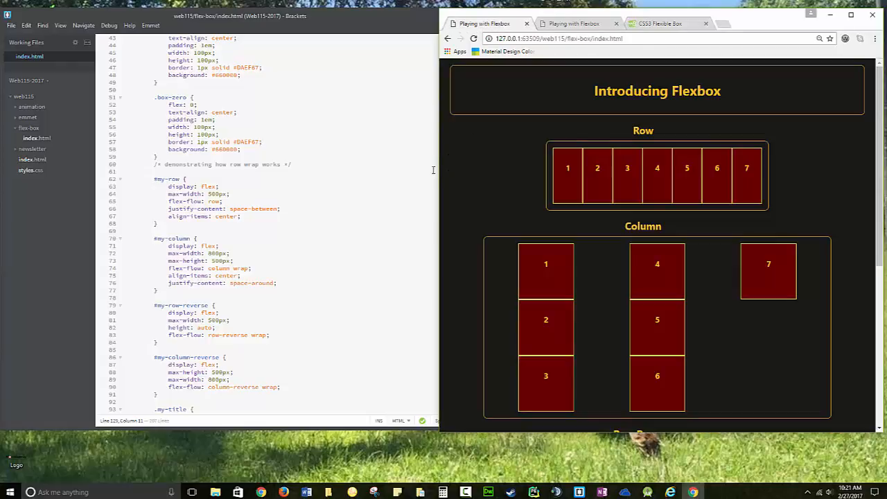
pyautogui.scroll(-3)
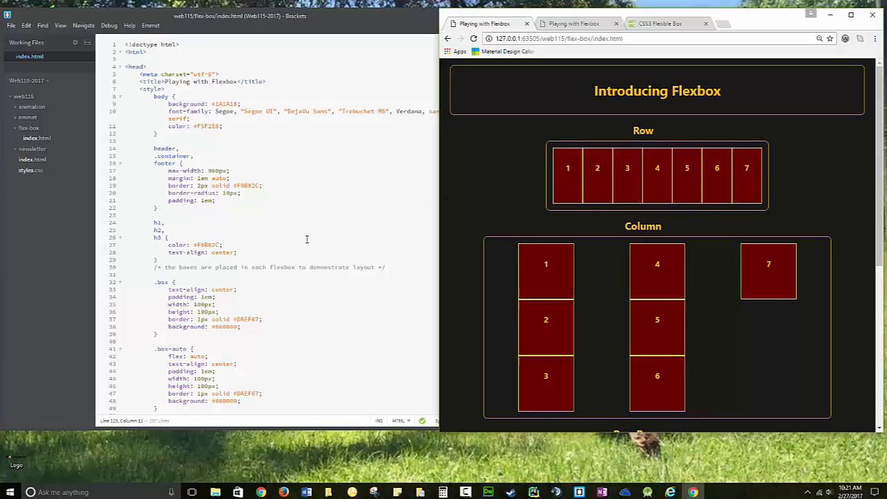
pyautogui.scroll(-3)
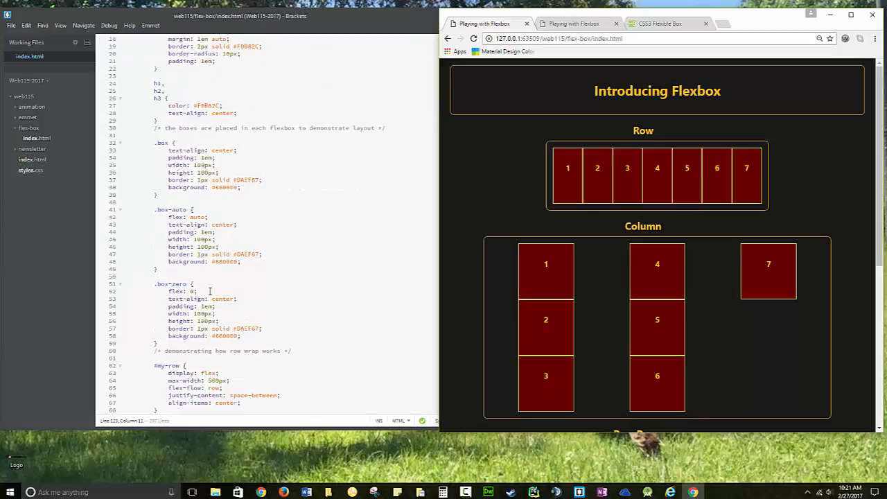
pyautogui.scroll(-3)
pyautogui.write('-reverse')
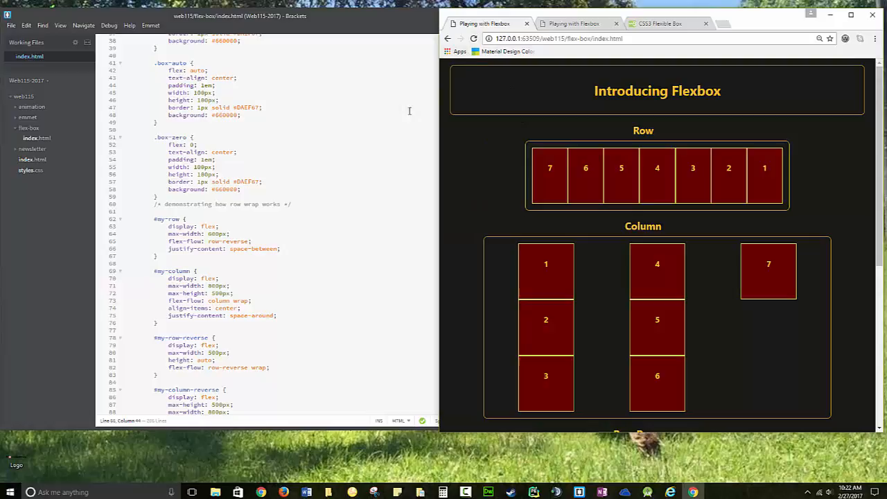
pyautogui.moveTo(257, 254)
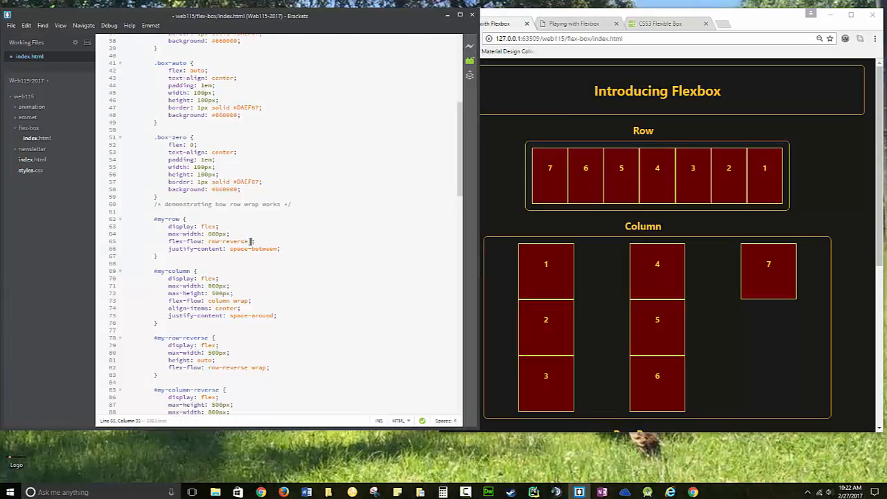
# Append wrap to #my-row's row-reverse flex-flow, then scroll down to the HTML body.
pyautogui.write('wrap')
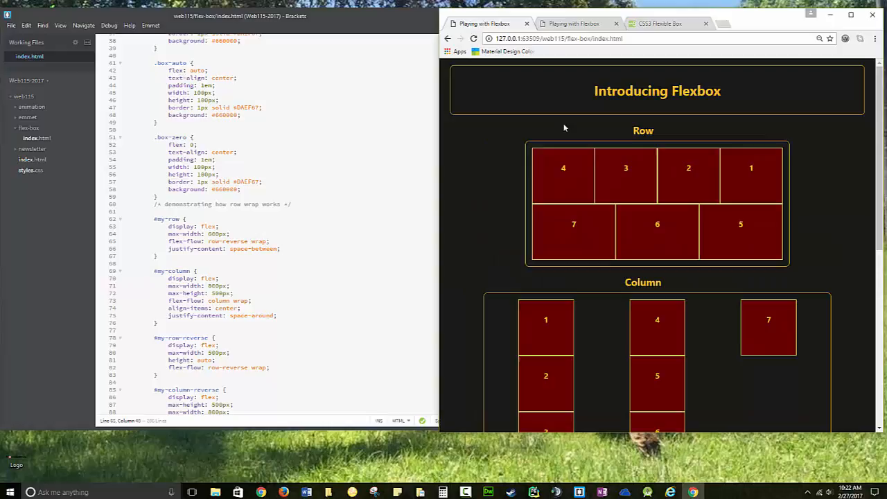
pyautogui.moveTo(706, 211)
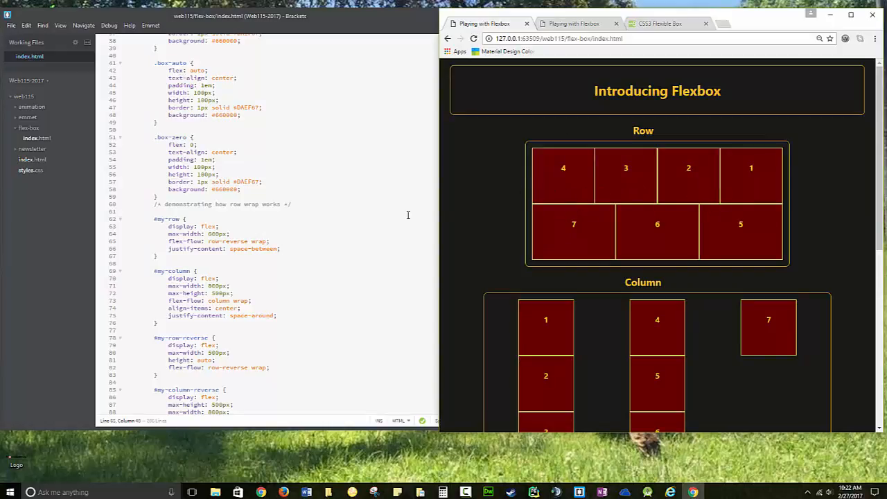
pyautogui.scroll(-3)
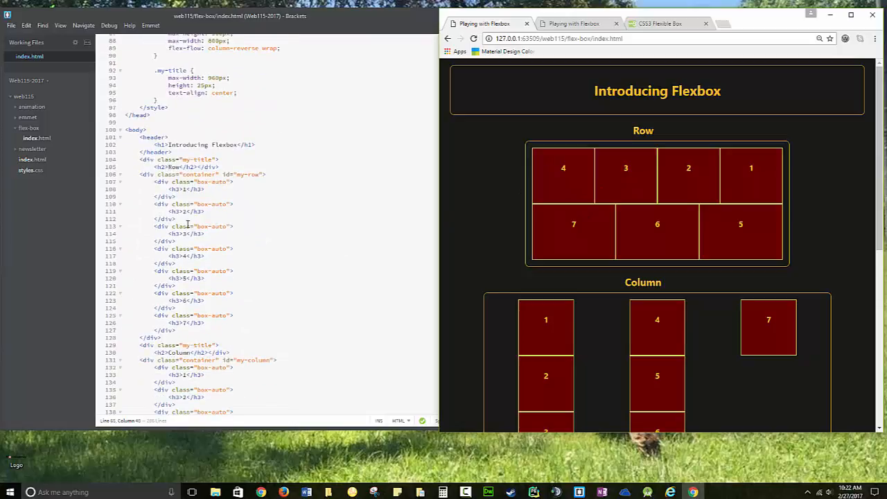
pyautogui.scroll(-3)
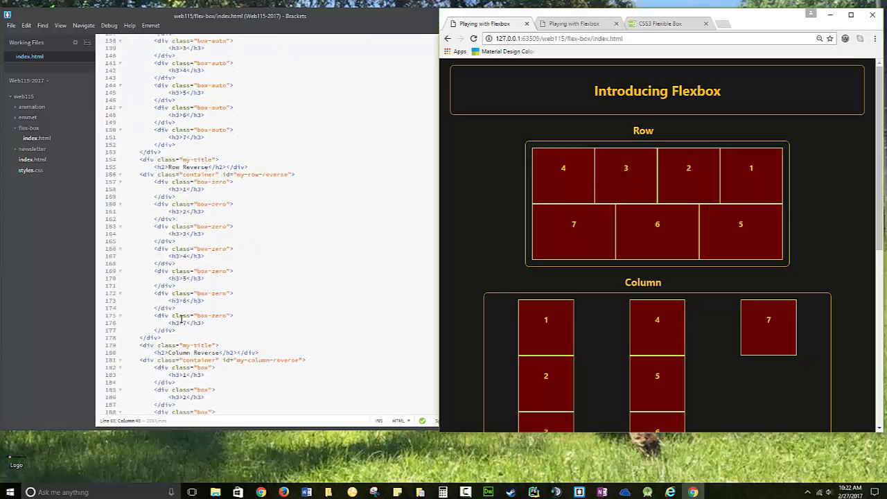
# Copy the seven box-zero divs from Row Reverse over the Row container's box-auto divs.
pyautogui.click(164, 329)
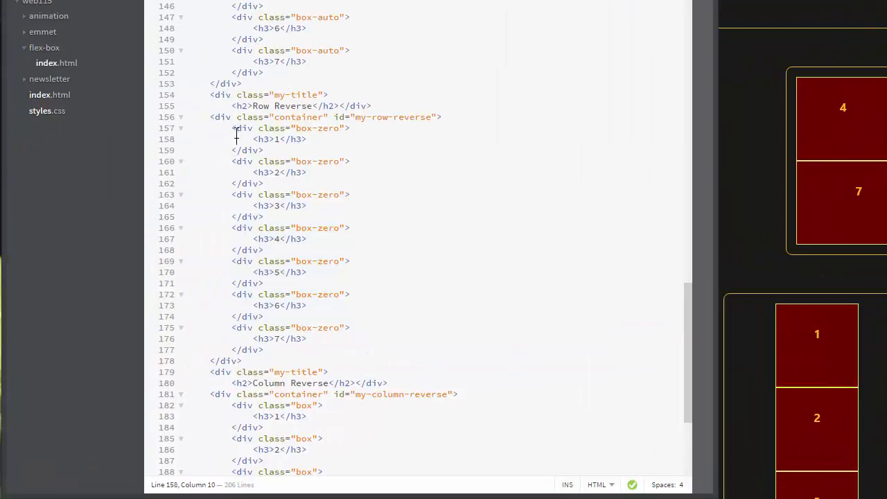
pyautogui.moveTo(232, 128); pyautogui.dragTo(305, 338)
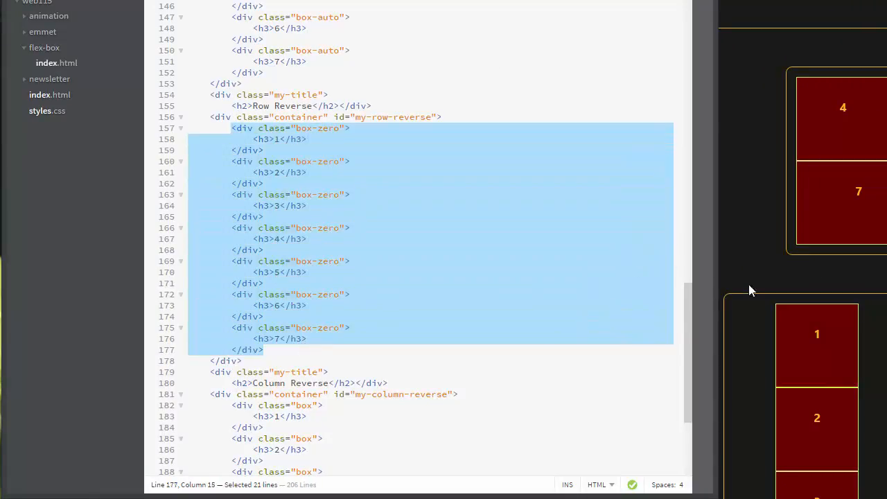
pyautogui.moveTo(825, 217)
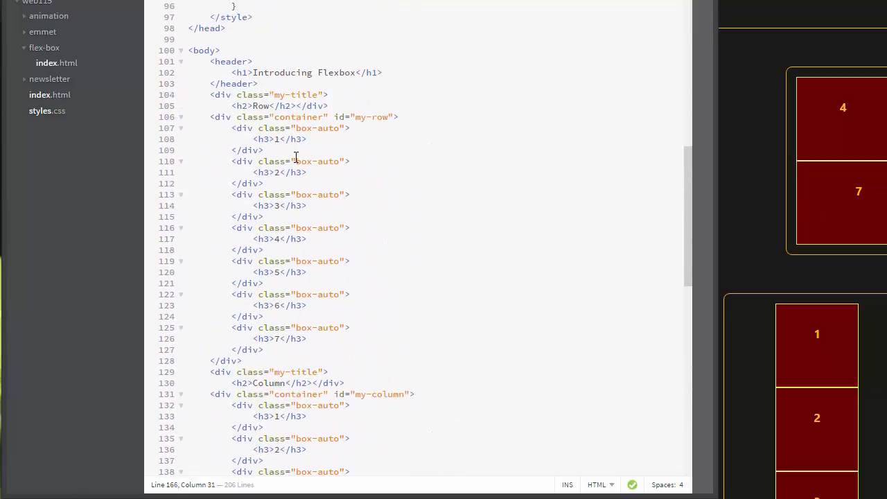
pyautogui.click(232, 129)
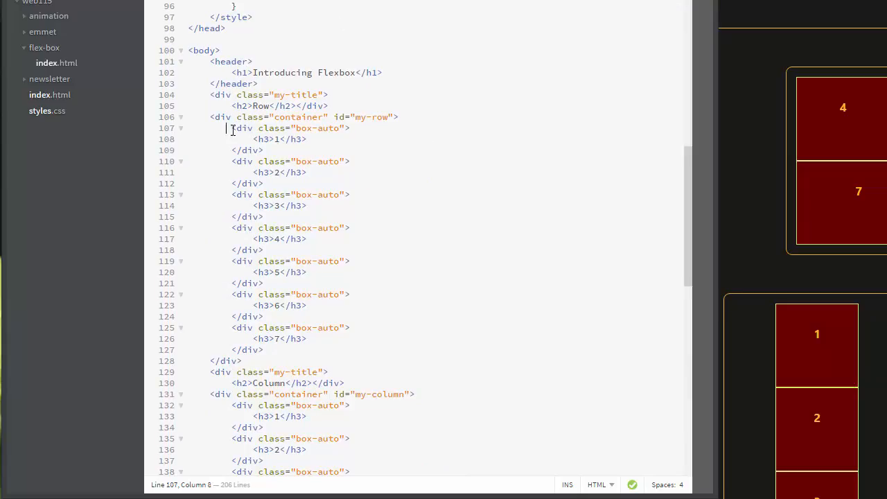
pyautogui.moveTo(233, 128); pyautogui.dragTo(276, 349)
pyautogui.write('zer')
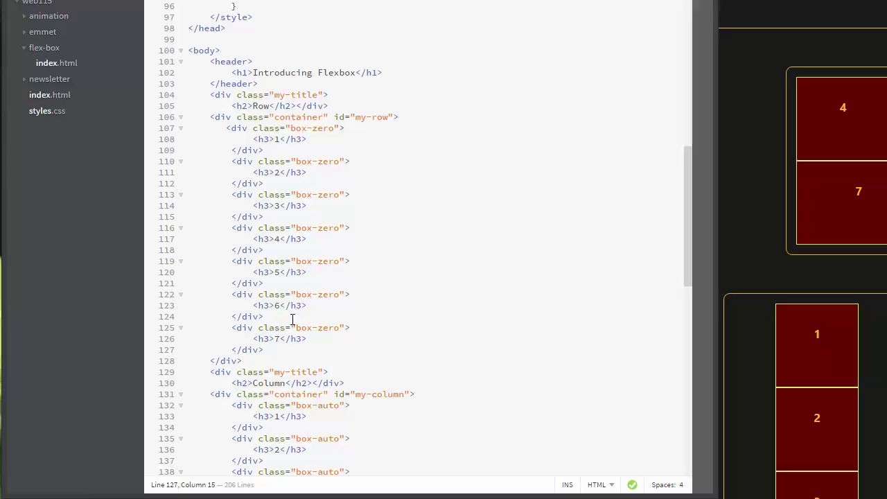
pyautogui.click(47, 110)
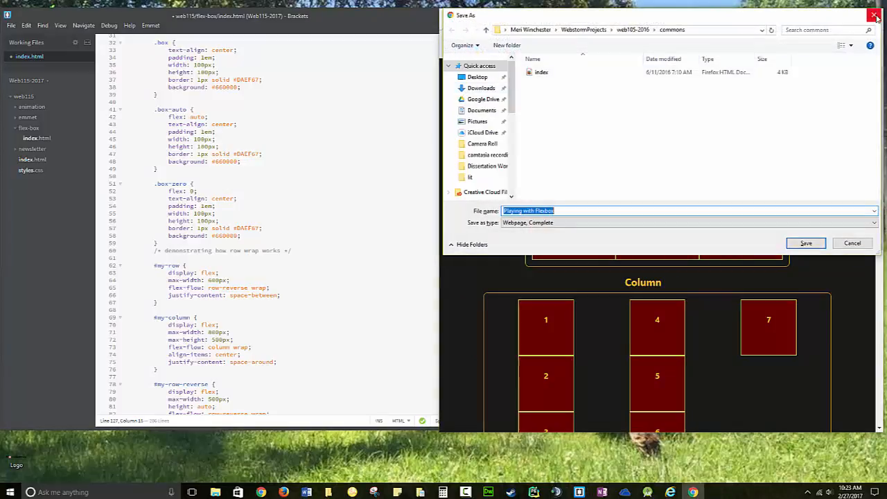
# Dismiss Chrome's accidental Save As dialog to see the updated preview.
pyautogui.click(805, 243)
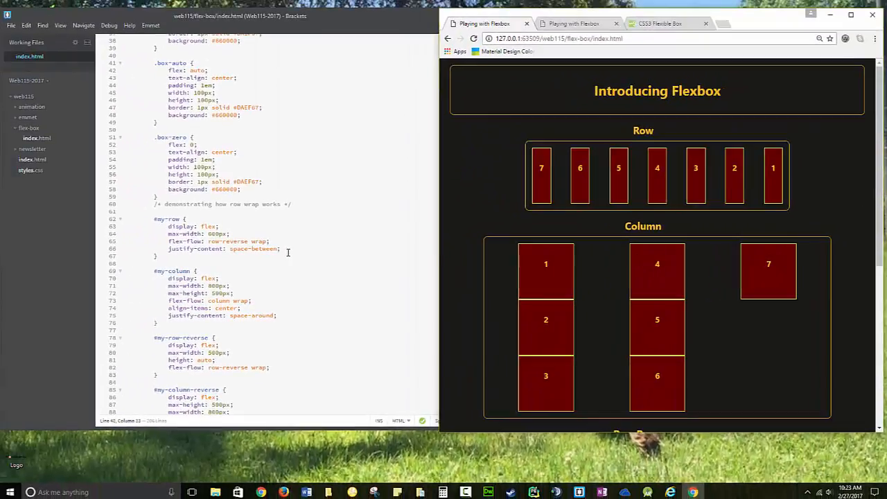
# Replace space-between with center in #my-row's justify-content and tidy the spacing.
pyautogui.doubleClick(252, 248)
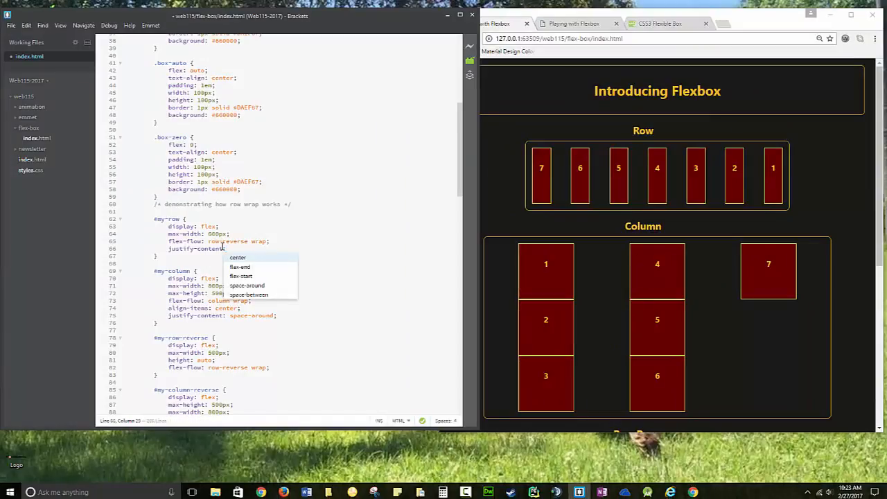
pyautogui.click(237, 257)
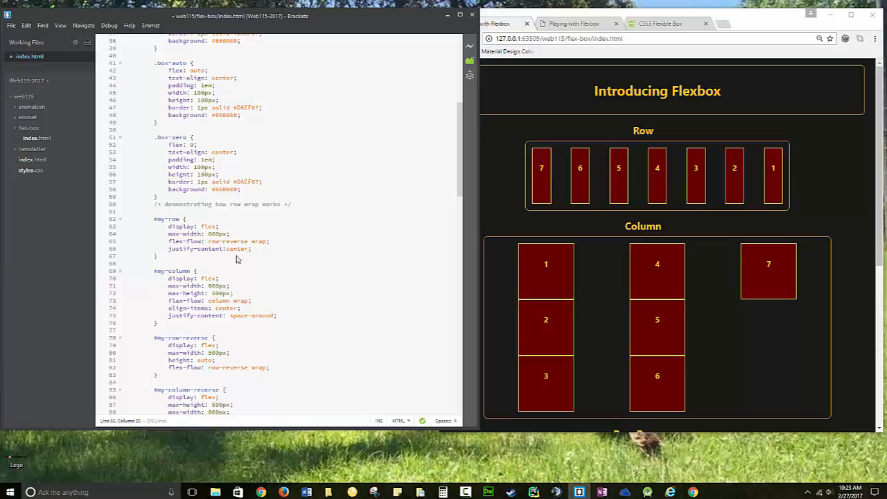
pyautogui.click(253, 249)
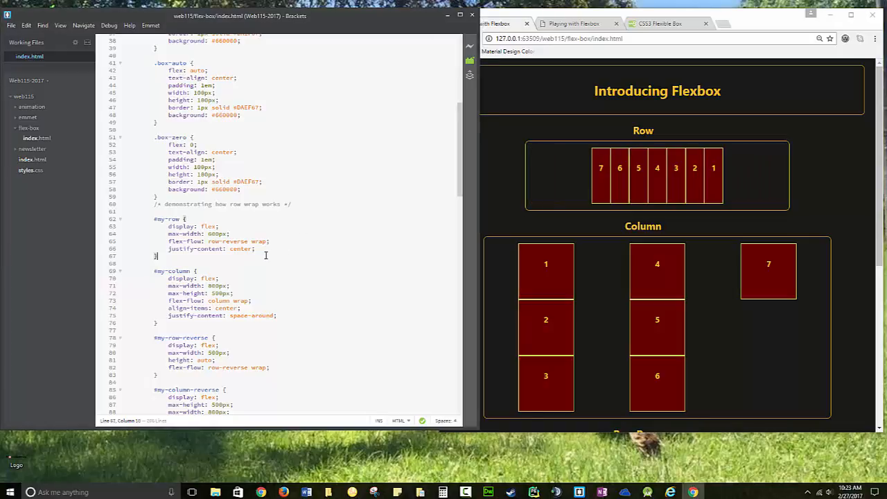
# Replace center with flex-end in #my-row's justify-content from the code hints.
pyautogui.doubleClick(241, 248)
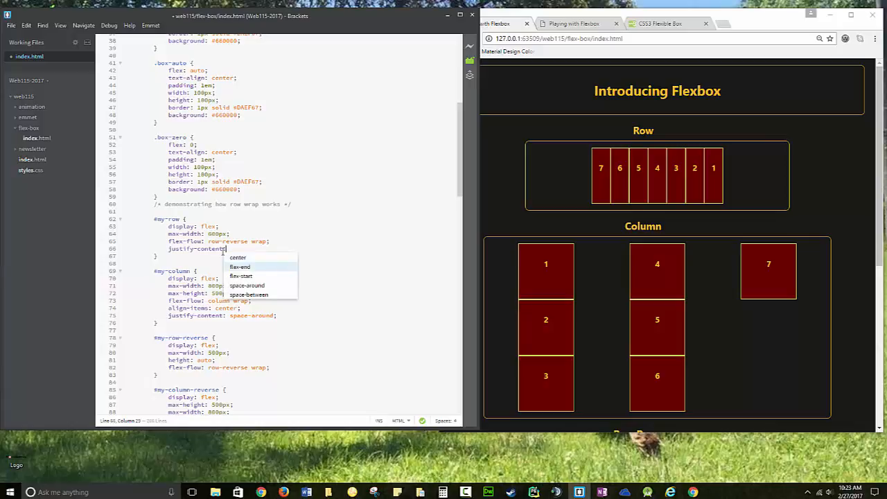
pyautogui.click(240, 267)
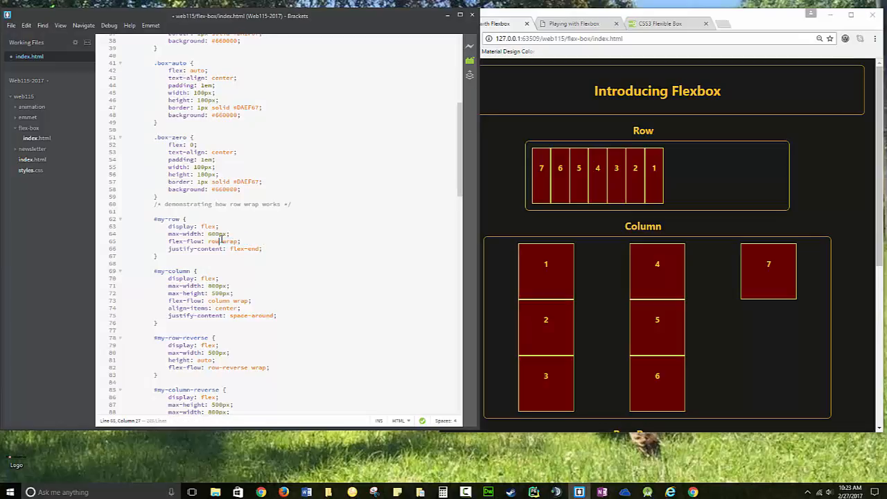
pyautogui.moveTo(708, 178)
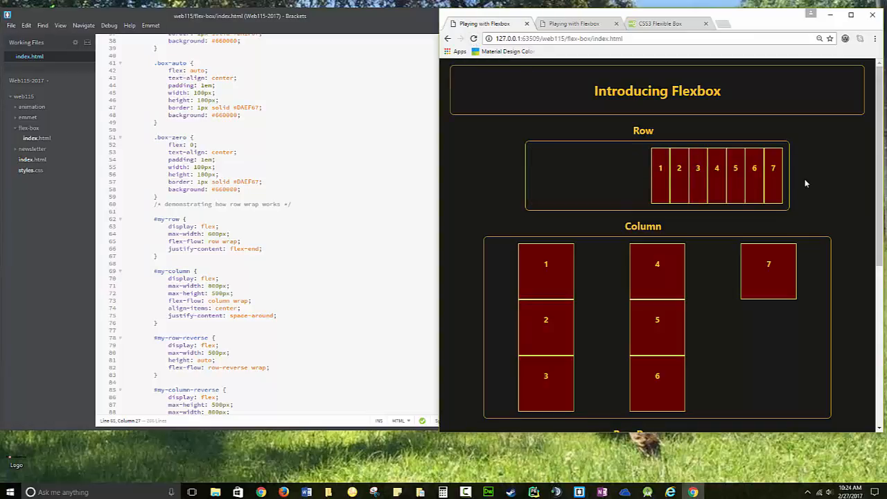
pyautogui.moveTo(661, 187)
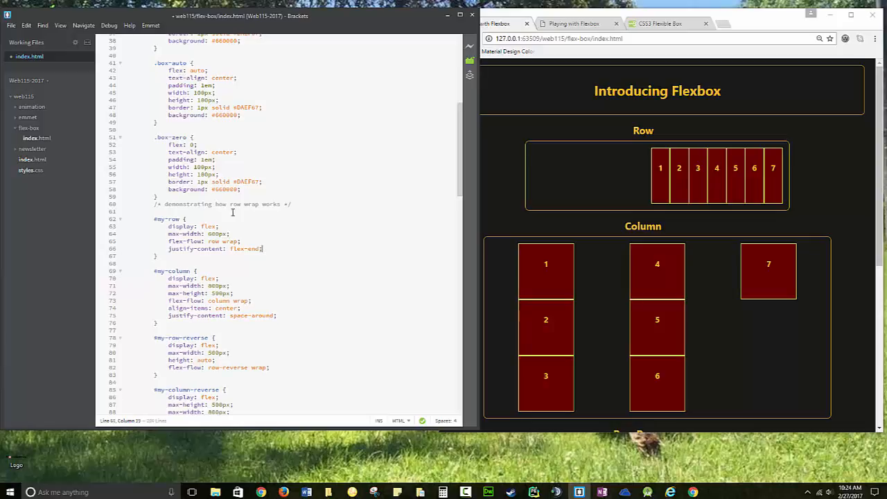
pyautogui.scroll(-3)
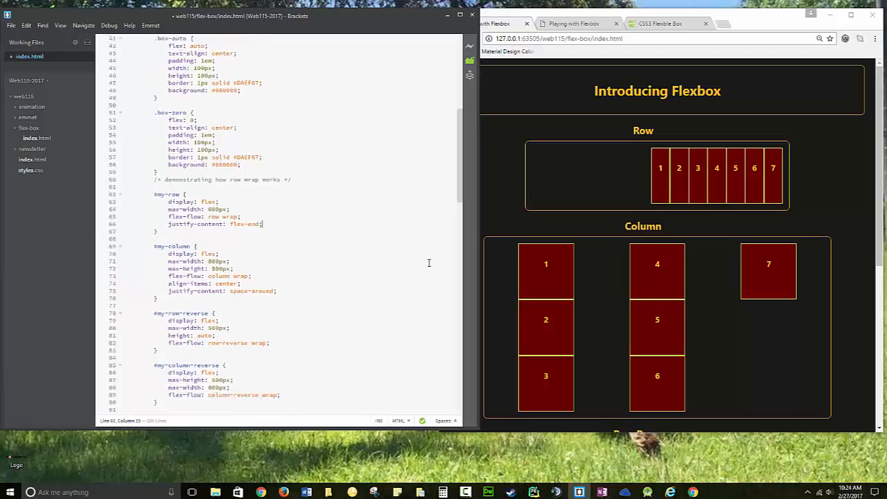
pyautogui.scroll(-3)
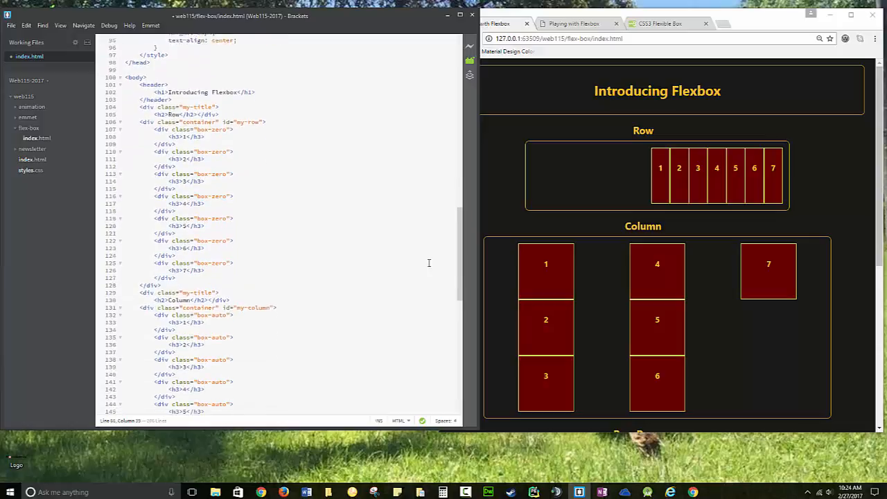
pyautogui.scroll(-3)
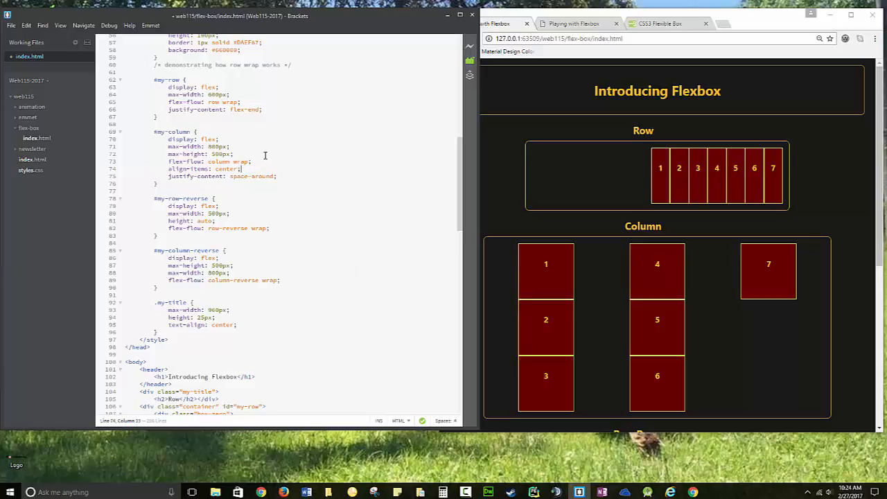
# Replace #my-column's max-height property with 'height: auto;'.
pyautogui.doubleClick(212, 146)
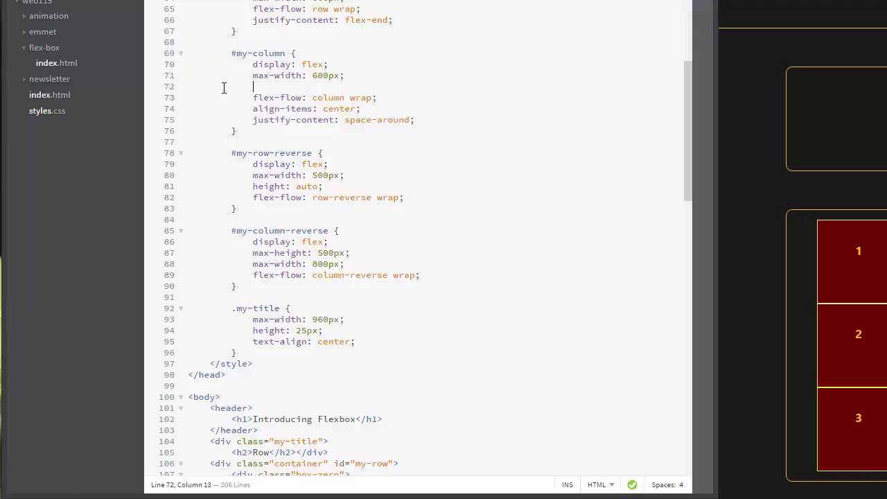
pyautogui.write('h')
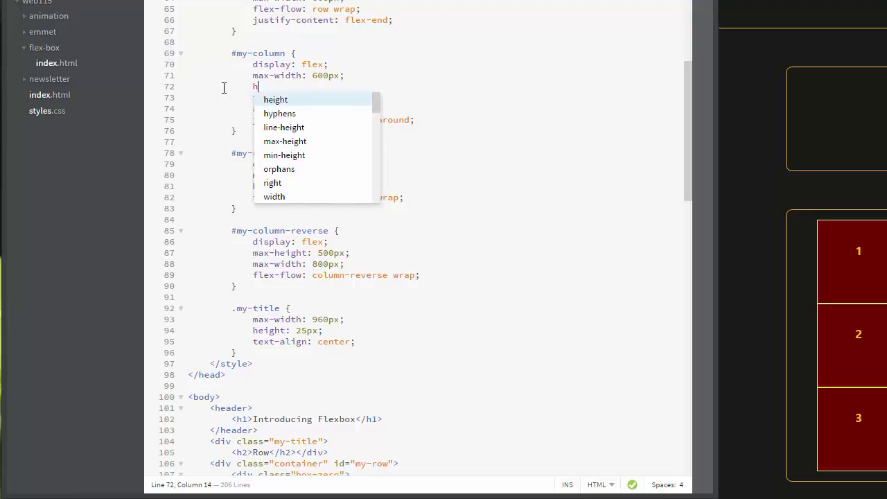
pyautogui.write('eight: auto;')
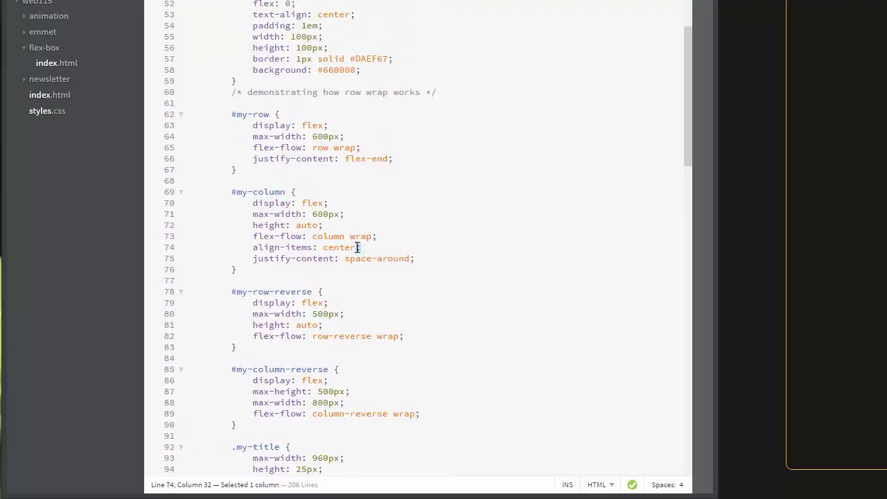
# Change #my-column's align-items from center to baseline, then to stretch.
pyautogui.doubleClick(338, 247)
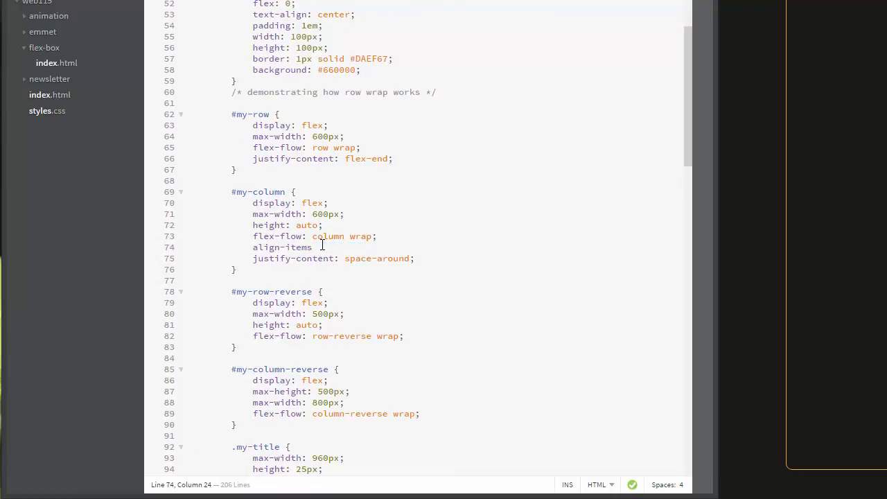
pyautogui.write(':')
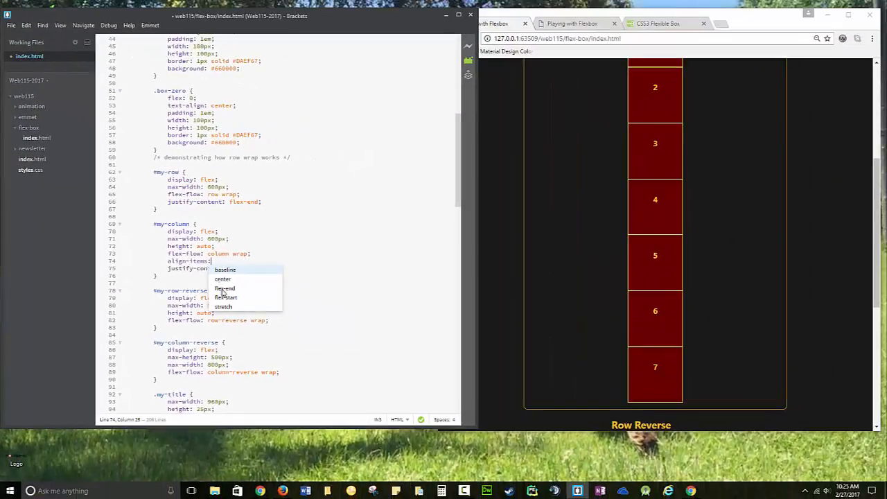
pyautogui.click(224, 270)
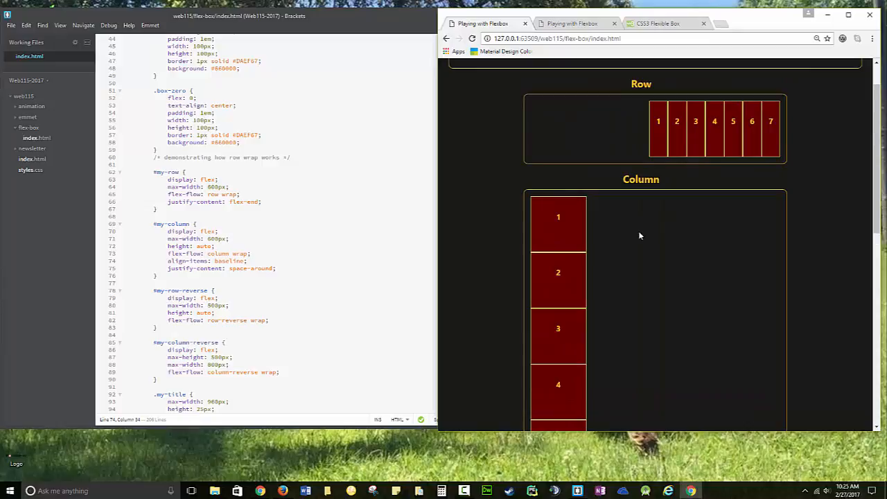
pyautogui.doubleClick(231, 260)
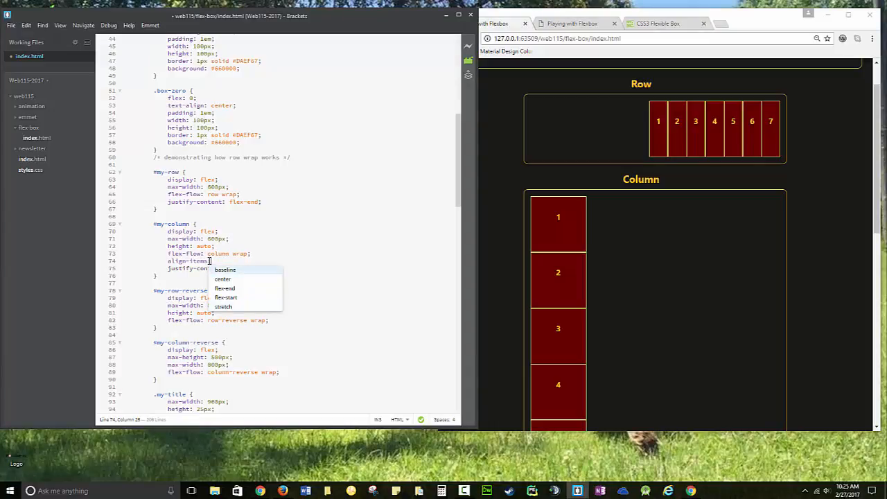
pyautogui.moveTo(224, 306)
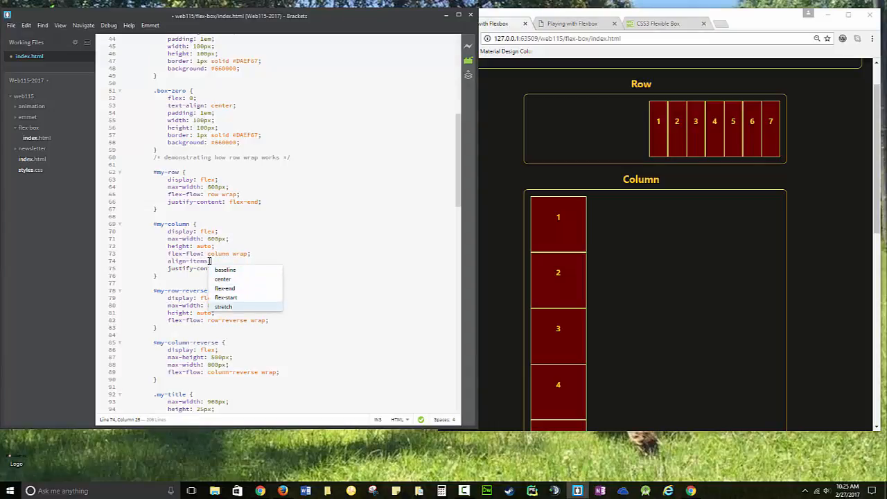
pyautogui.click(223, 306)
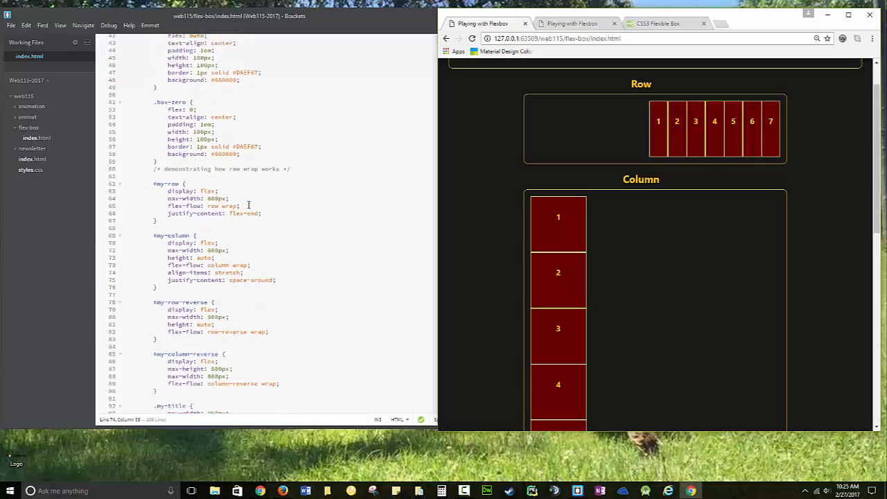
# Scroll to the Column Reverse section to see the 400px max-height wrapping.
pyautogui.scroll(-3)
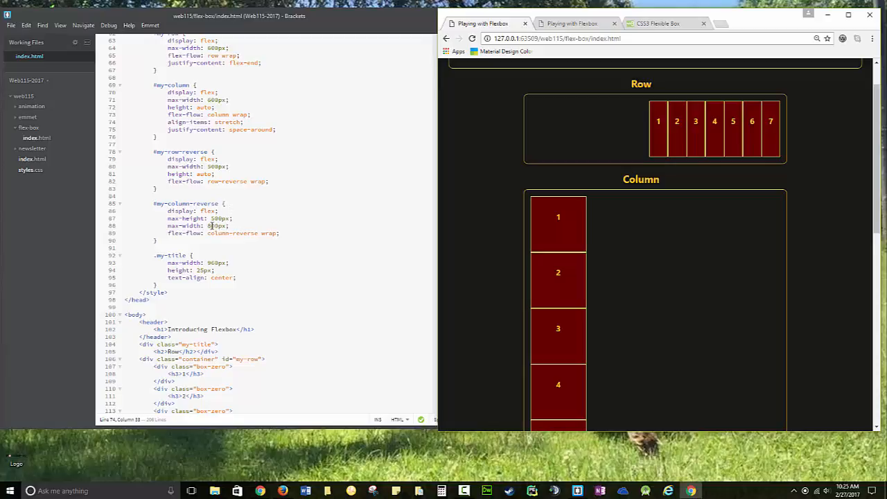
pyautogui.scroll(-3)
pyautogui.write('8')
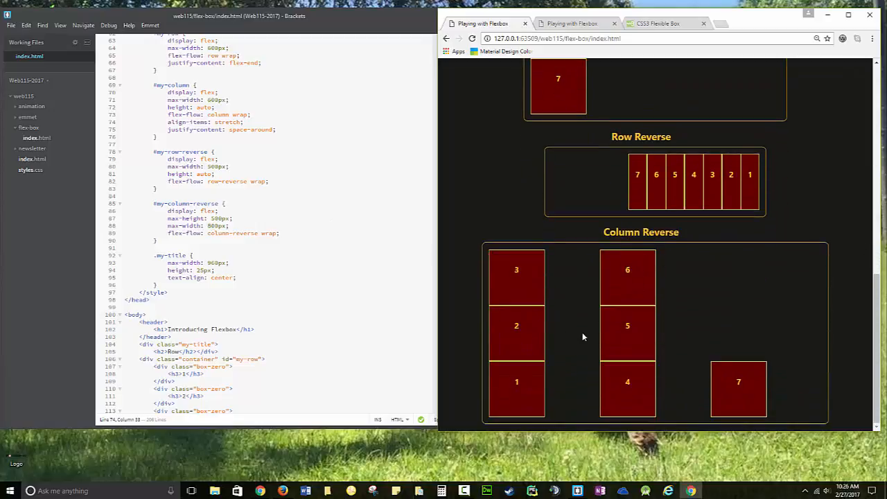
pyautogui.moveTo(609, 324)
pyautogui.write('4')
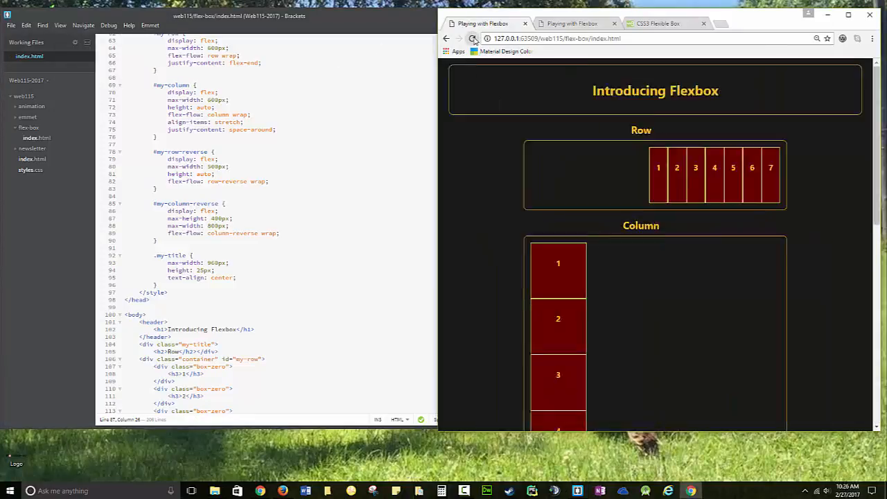
pyautogui.scroll(-3)
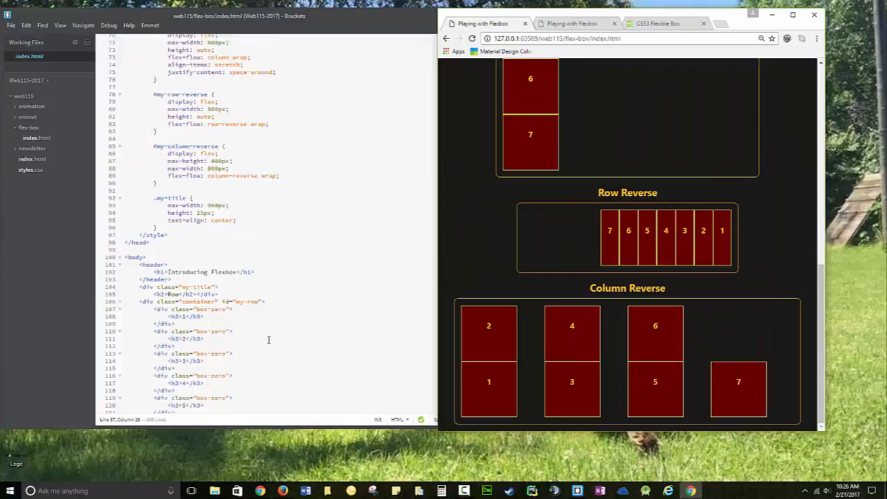
pyautogui.scroll(-3)
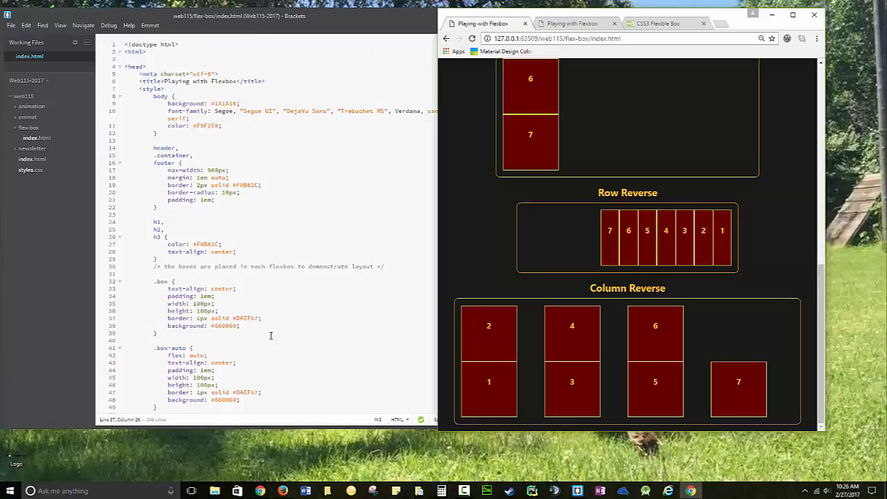
pyautogui.moveTo(584, 323)
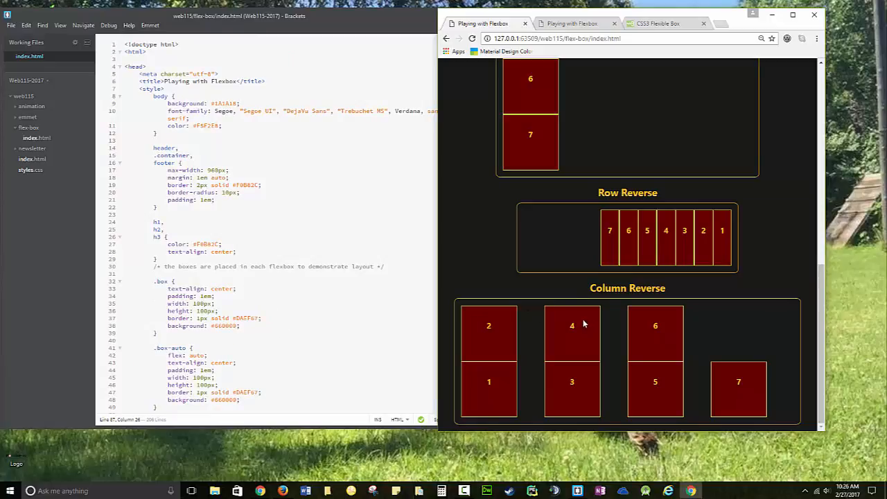
pyautogui.moveTo(496, 334)
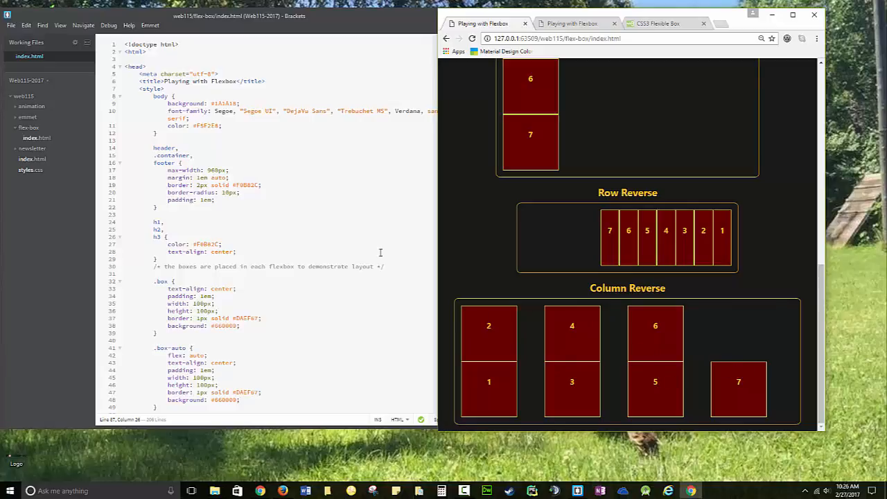
pyautogui.scroll(-3)
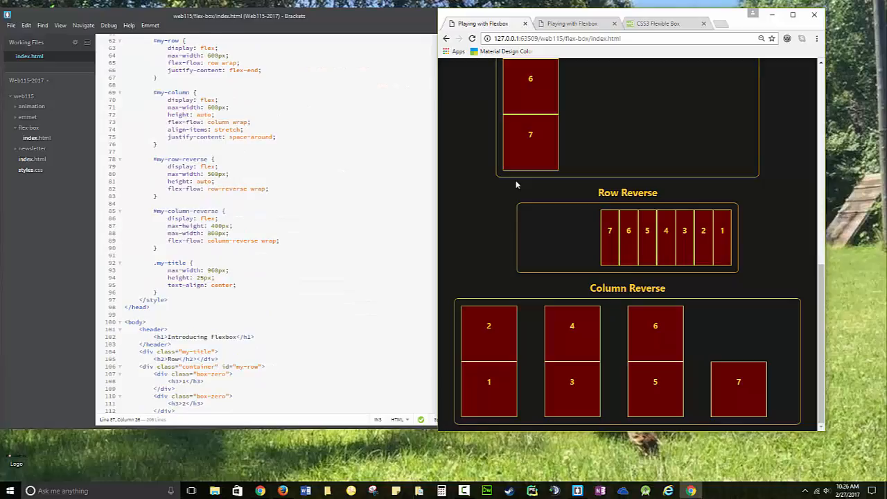
pyautogui.scroll(-3)
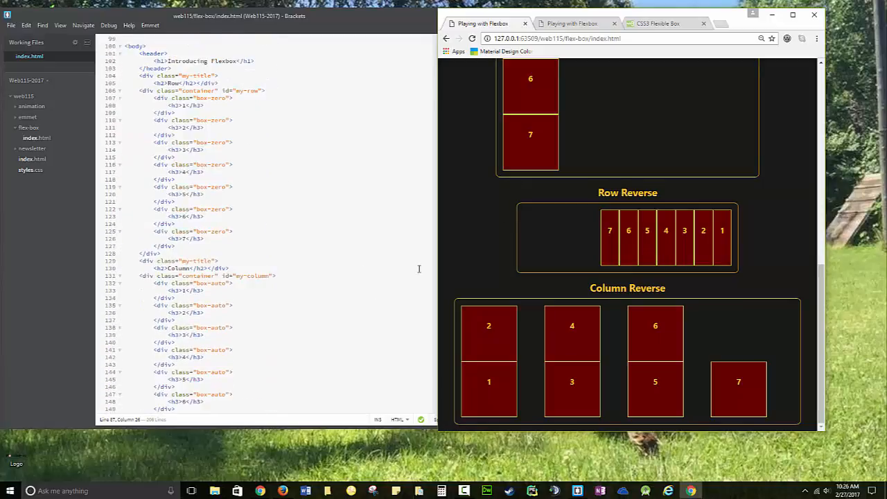
# Switch to the w3schools CSS3 Flexible Box tab and scroll to the flex-direction examples.
pyautogui.click(664, 23)
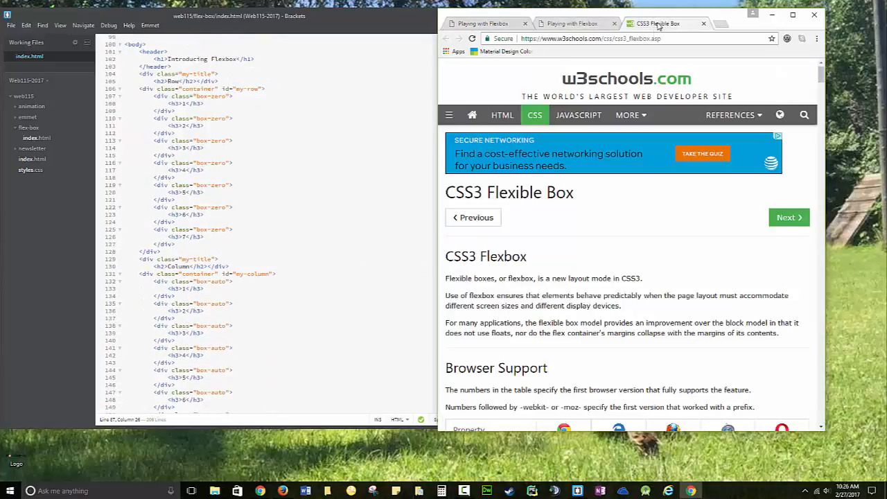
pyautogui.scroll(-3)
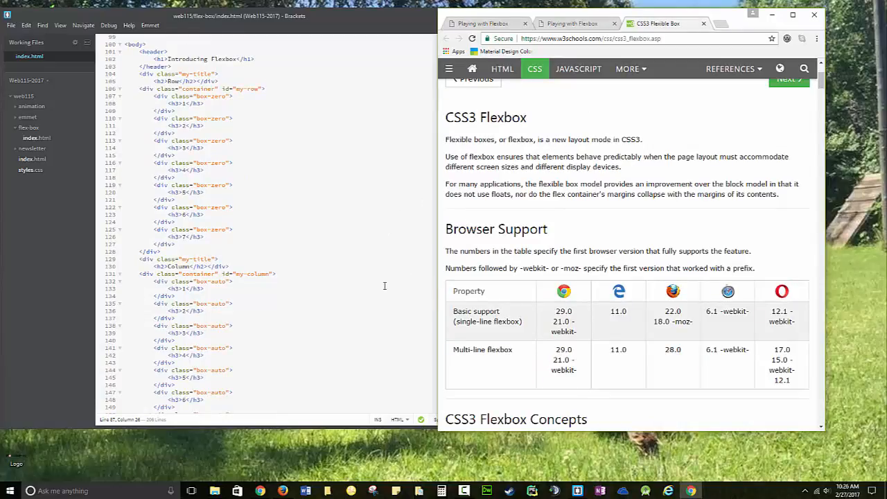
pyautogui.scroll(-3)
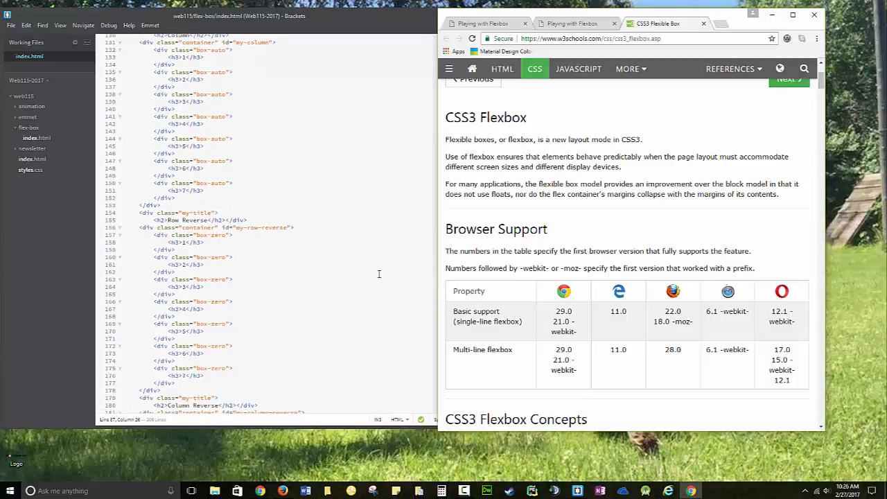
pyautogui.scroll(-3)
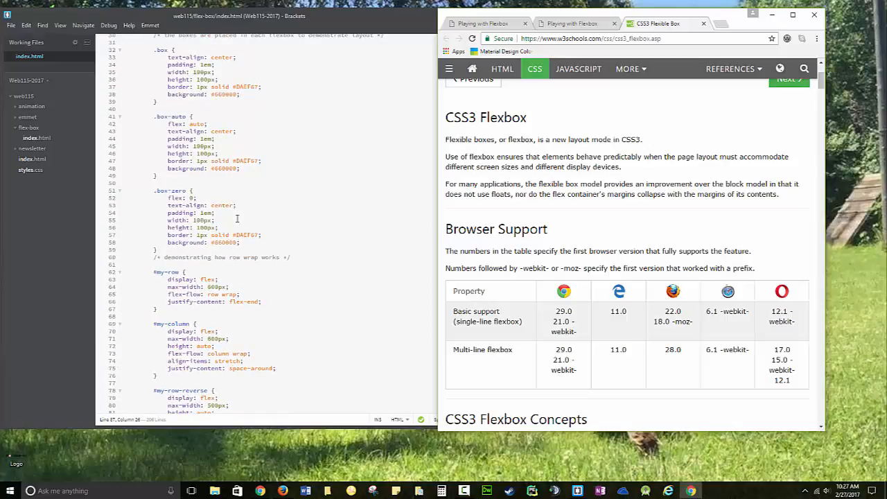
pyautogui.moveTo(213, 172)
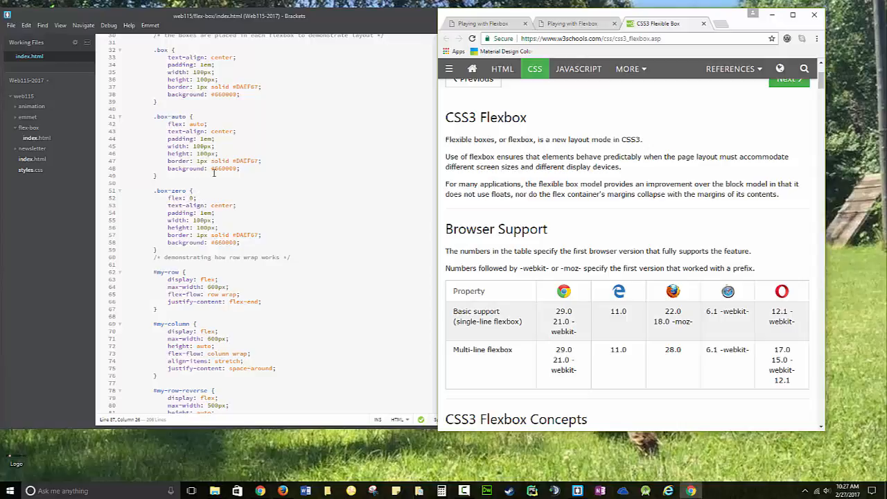
pyautogui.scroll(-3)
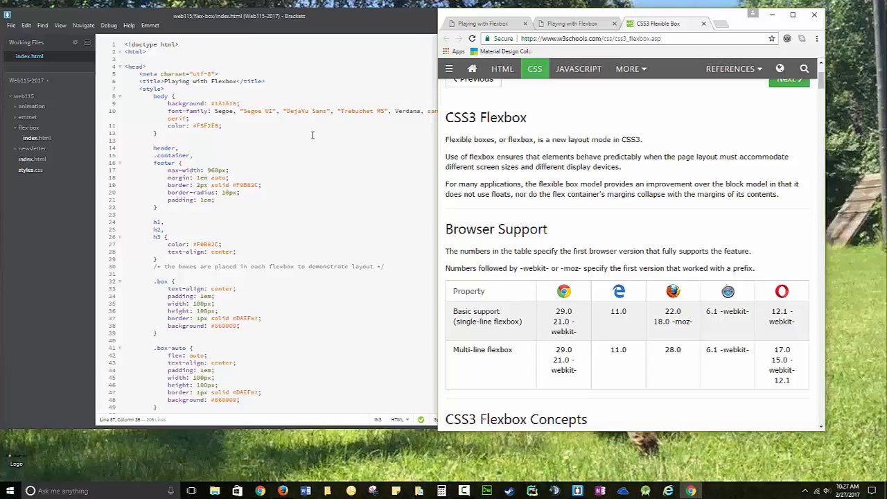
pyautogui.scroll(-3)
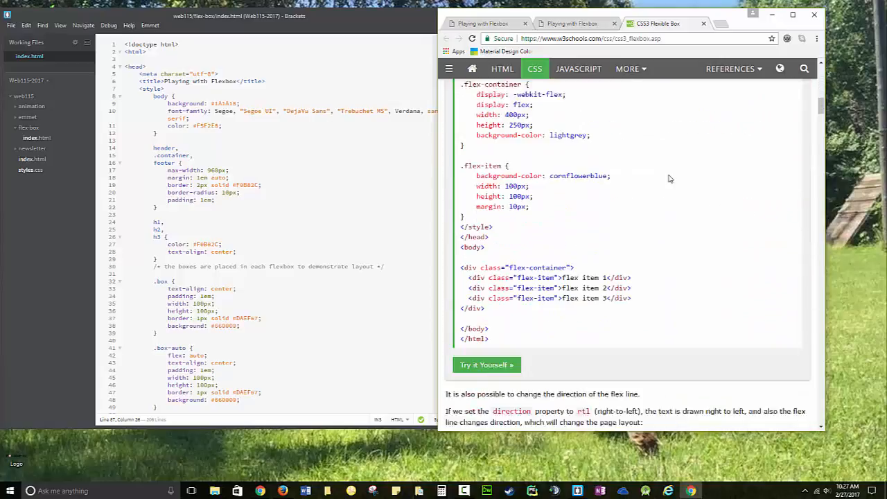
pyautogui.scroll(-3)
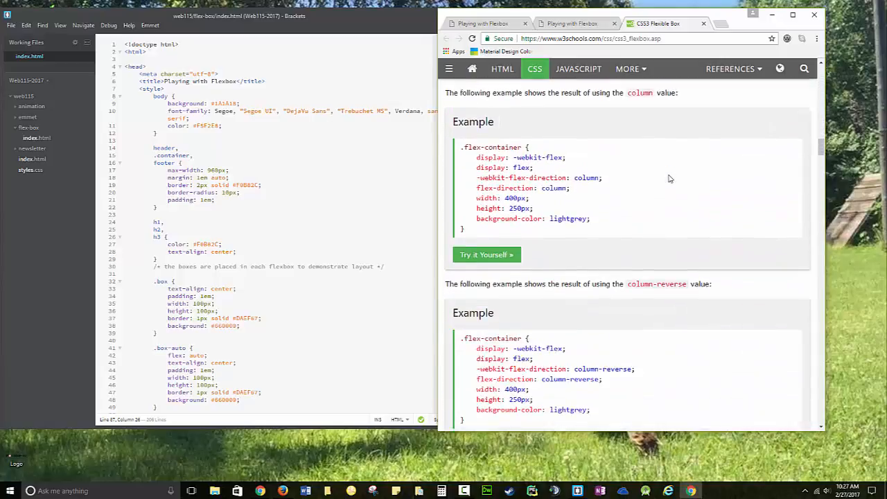